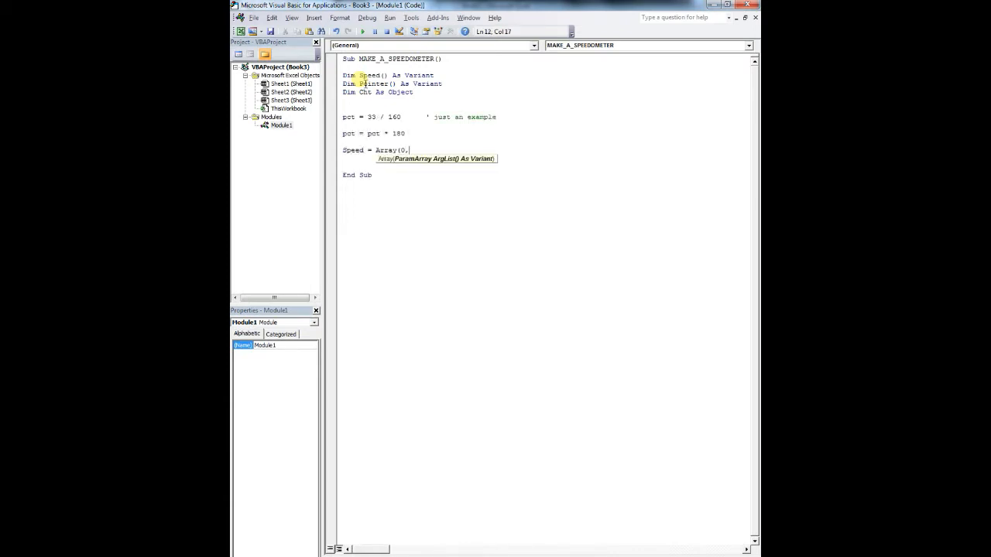
# - Finish the Speed = Array(0, 15, 40, 100) and Pointer = Array(pct, 2, 180) lines
pyautogui.write('15, 40, 100)')
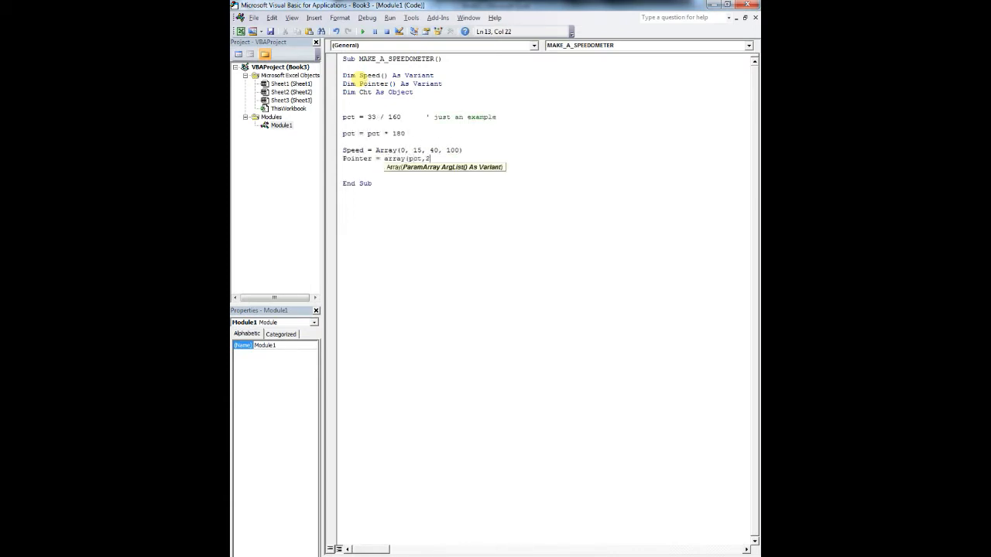
pyautogui.write('2, 180)')
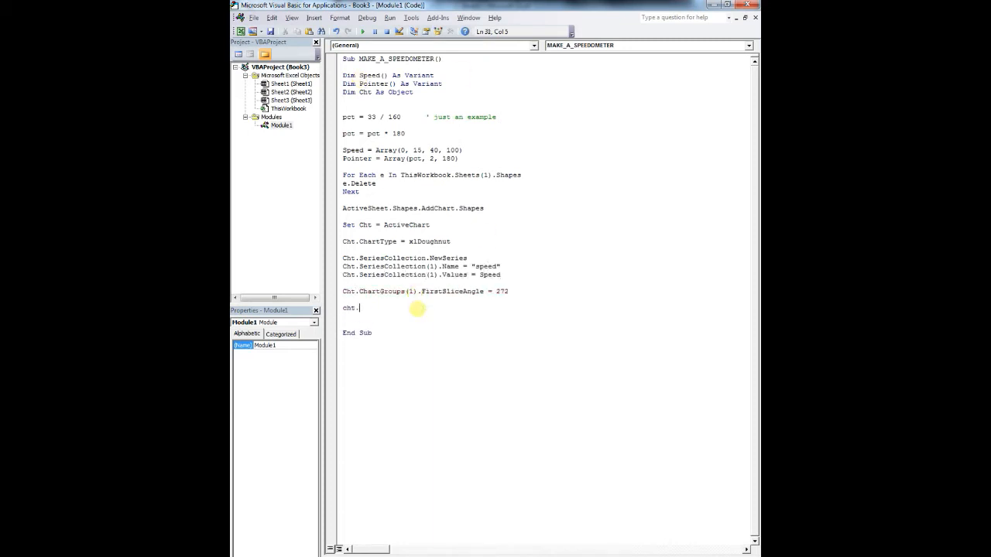
# - Add the pointer series with NewSeries and colour speed slices via a With pt.Format.Fill block
pyautogui.write('Cht.SeriesCollection.NewSeries')
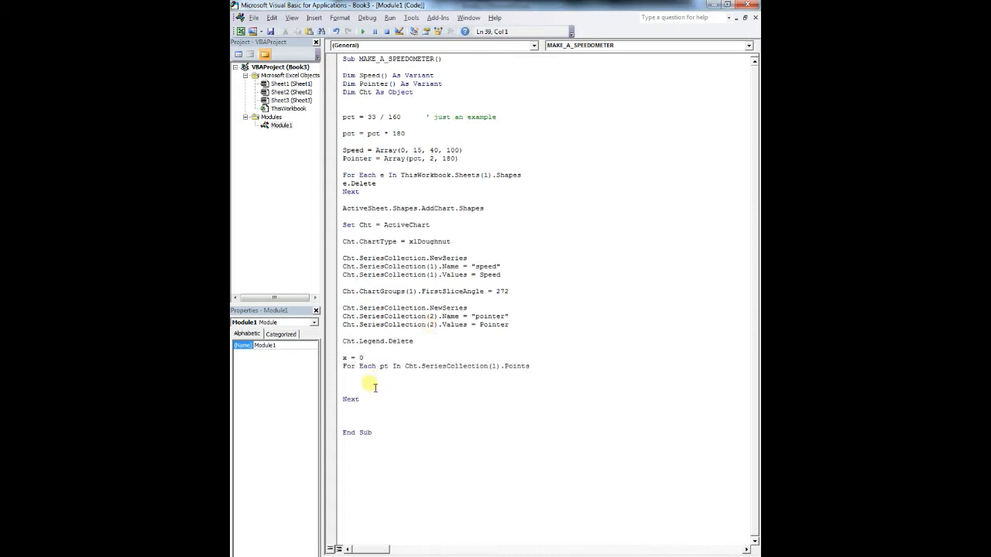
pyautogui.write('With pt.Format.Fill')
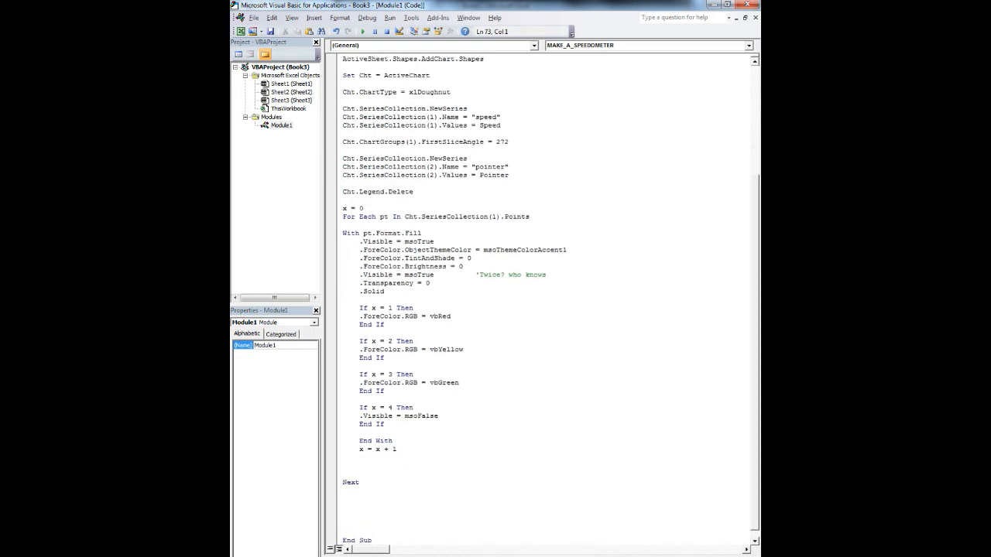
# - Code ChartGroups(1).FirstSliceAngle = 272, hide pointer points 1 and 3, and set AxisGroup = 2
pyautogui.write('cht.chargroups(1).firstsliceangle = 272')
pyautogui.write('.Visible = msoTrue')
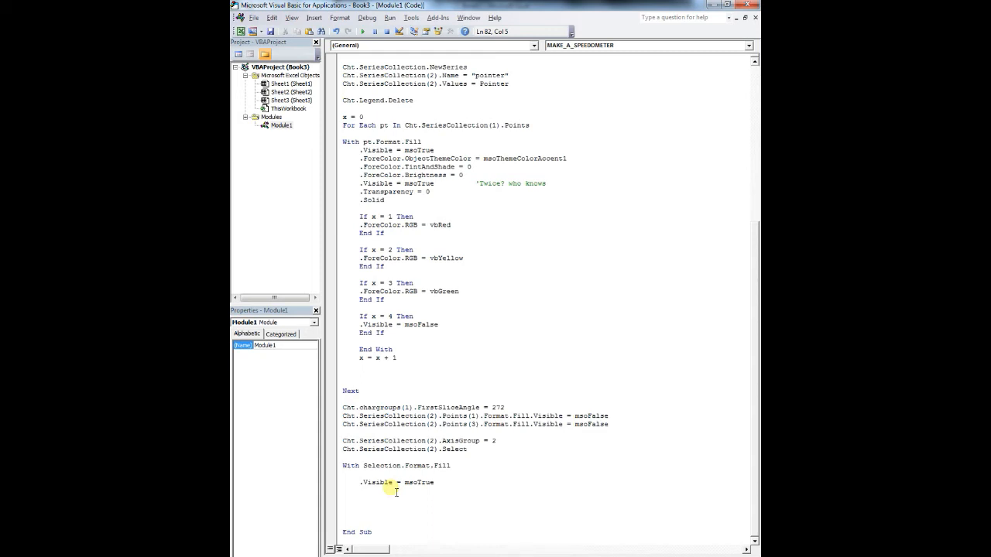
# - Fill the pointer series black, set FirstSliceAngle 274, and add a 'backwards way' comment
pyautogui.write('.ForeColor.RGB = vbBlack')
pyautogui.write('cht.chartgroups(2).firstsliceangle = 276')
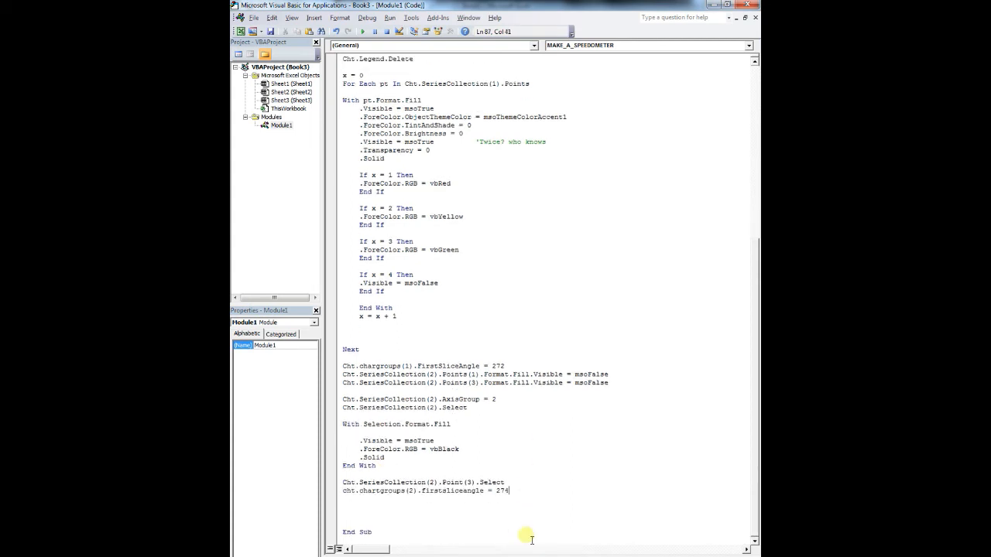
pyautogui.write("'THIS IS A BACKWARDS WAY OF DOING THIS>>>>>")
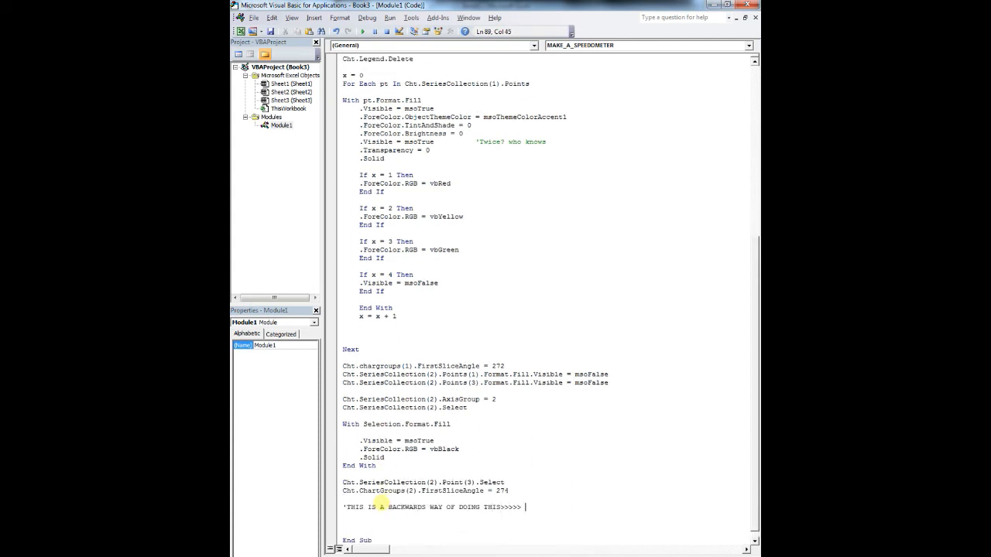
pyautogui.write('WOOOOOOOOHOOOOOO')
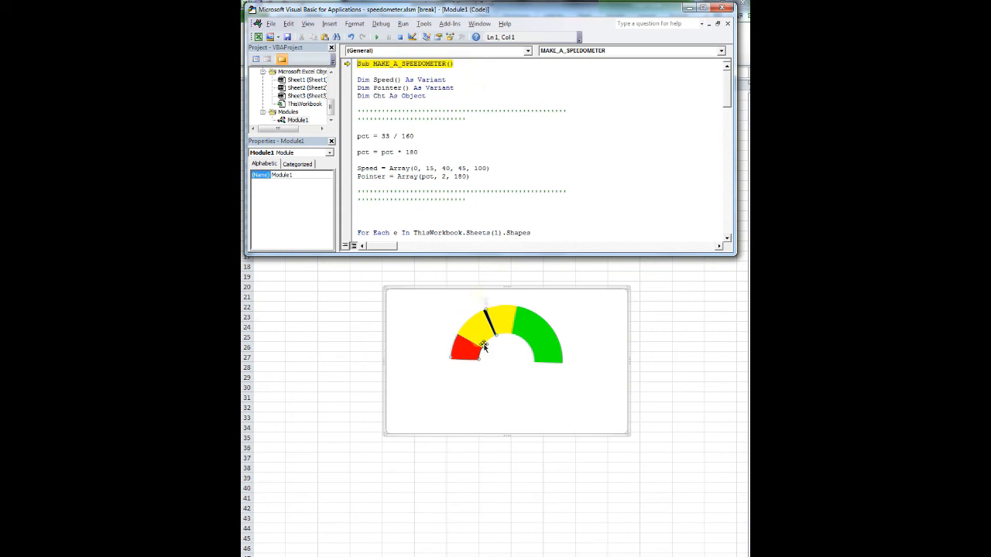
pyautogui.moveTo(484, 347)
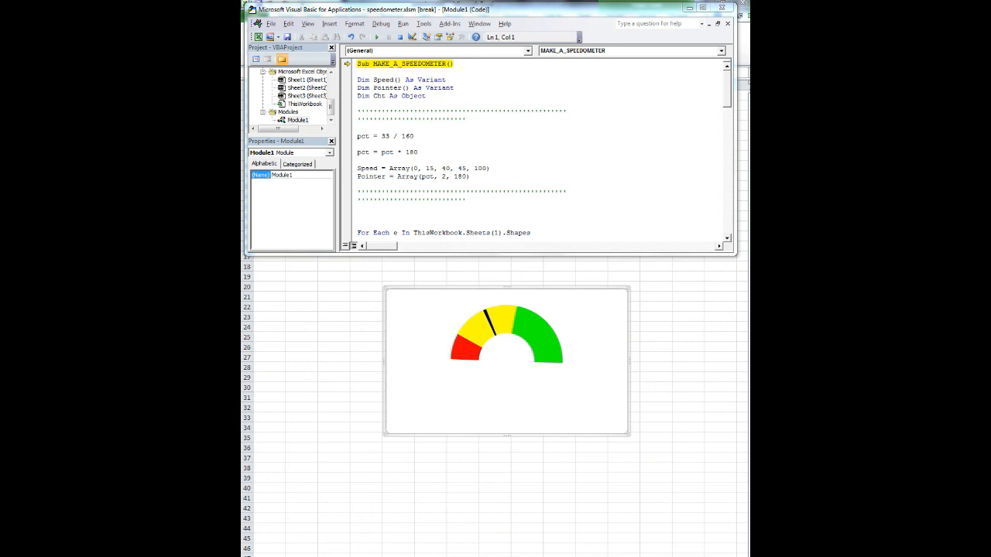
# - Run MAKE_A_SPEEDOMETER and view the gauge with its black needle in the yellow band
pyautogui.click(468, 63)
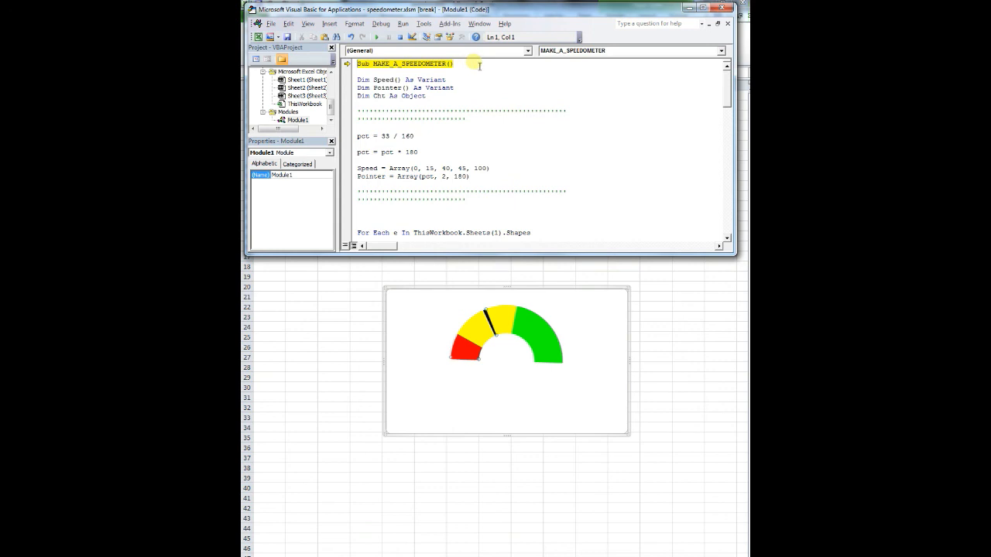
pyautogui.moveTo(483, 345)
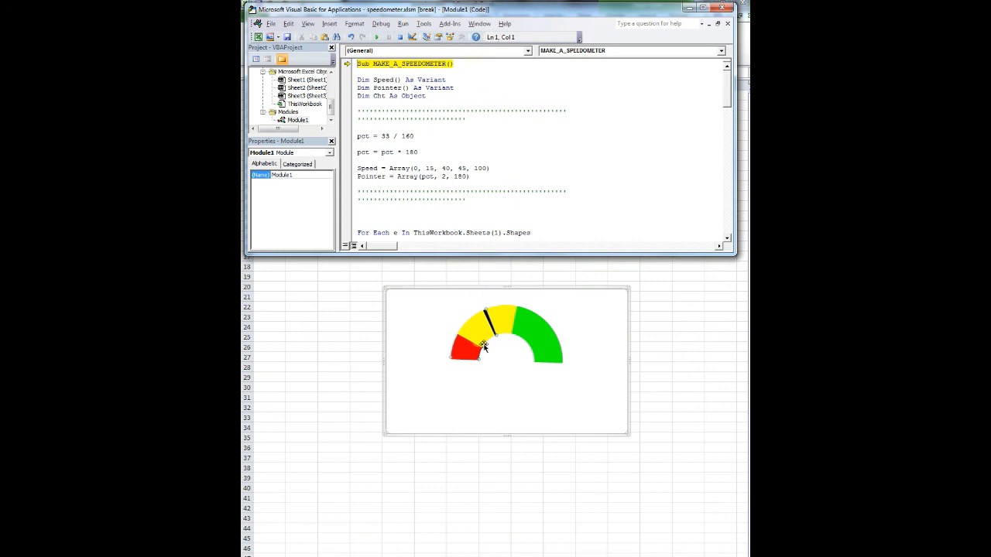